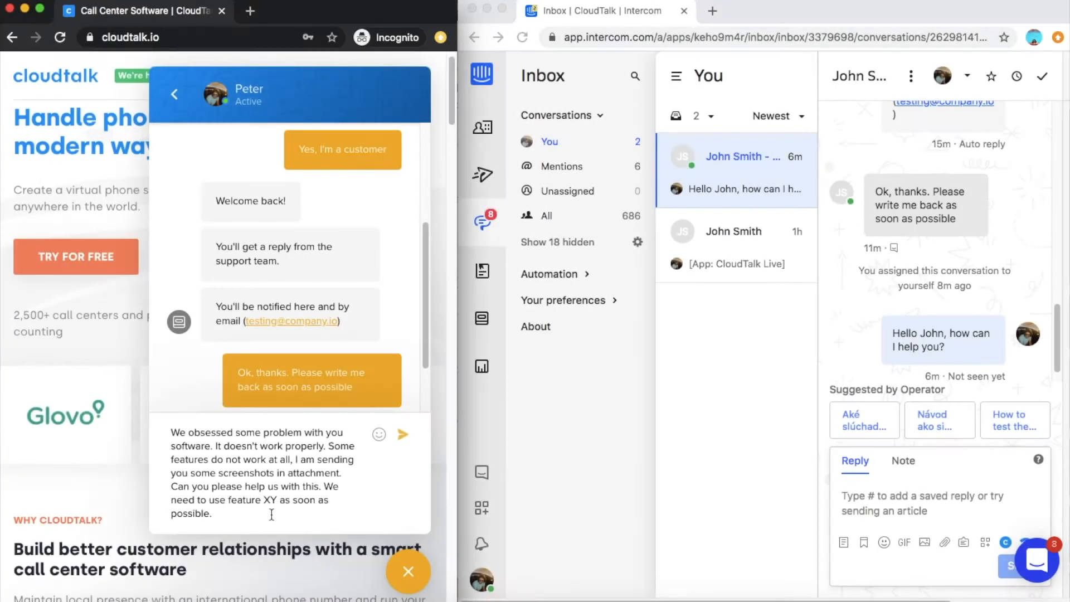
{"action": "mouse_move", "coordinate": [451, 421]}
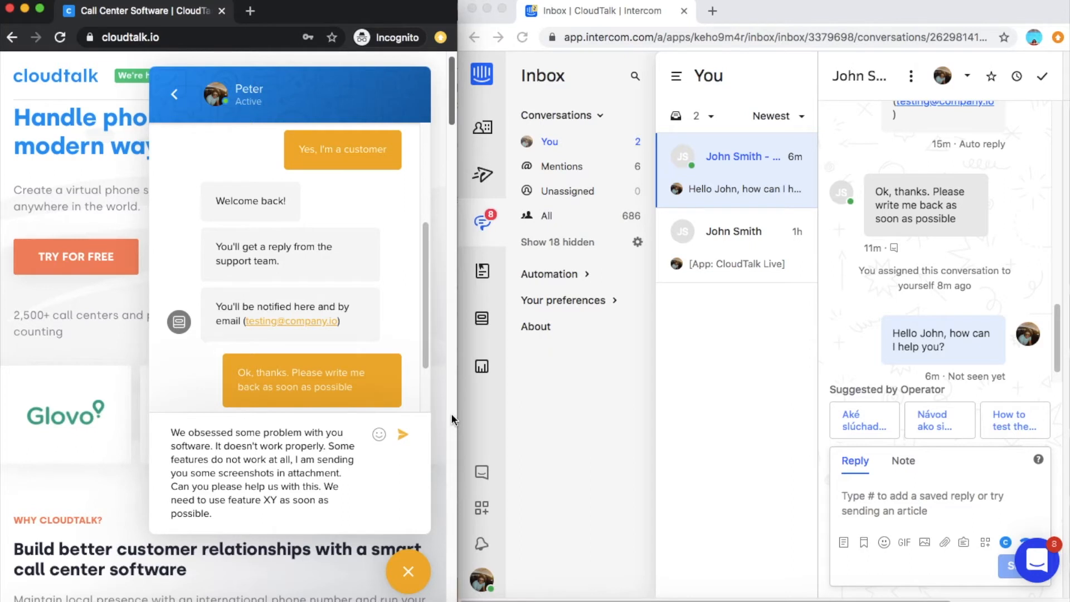
{"action": "mouse_move", "coordinate": [406, 442]}
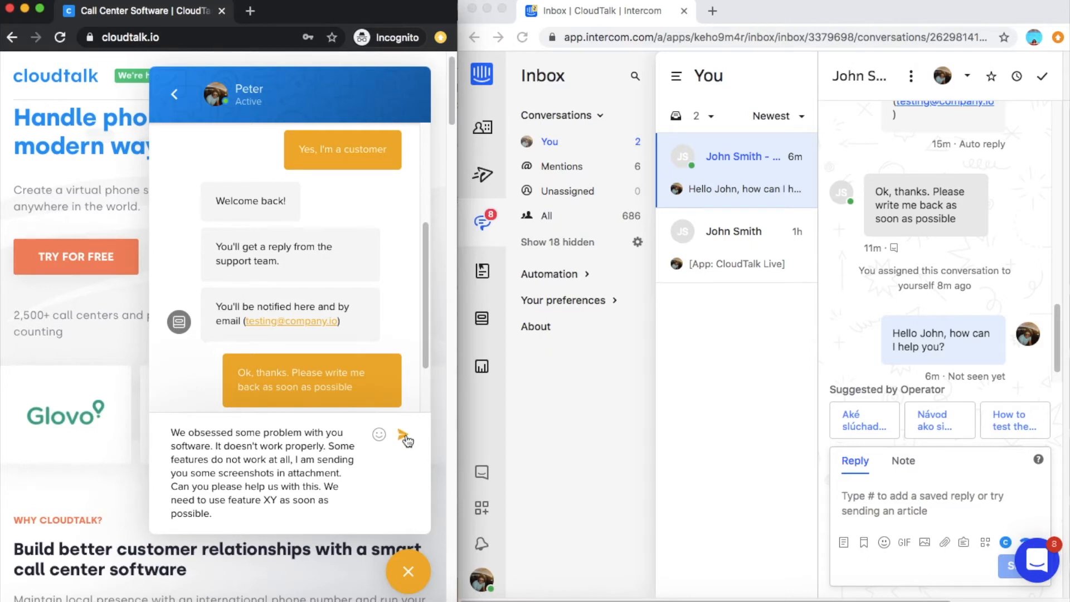
Send the customer's message describing the software problem and asking for help with feature XY.
{"action": "left_click", "coordinate": [405, 435]}
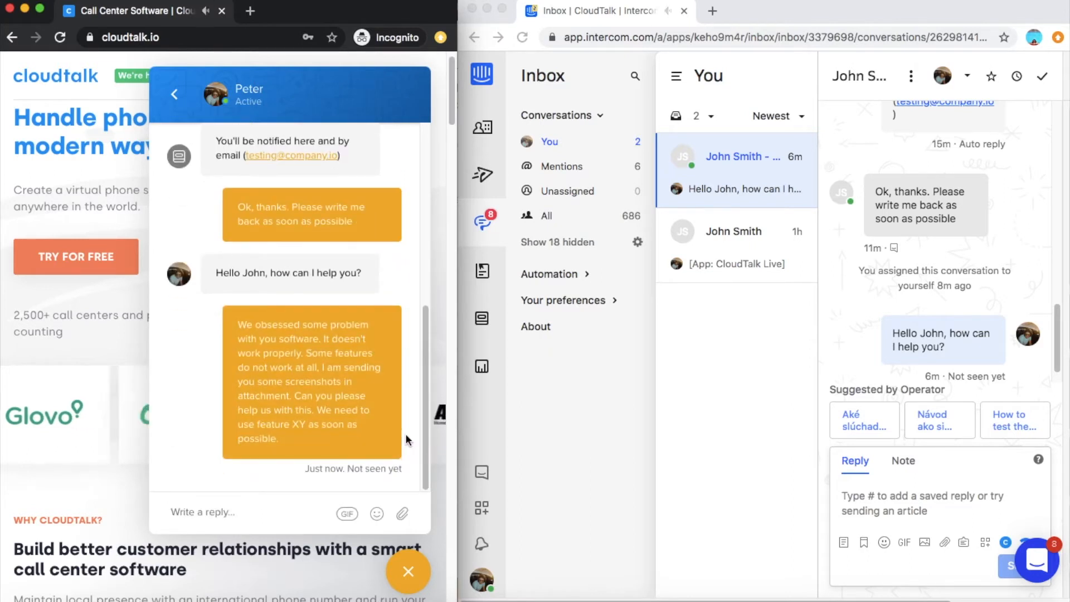
Write the reply 'Sure, no problem! ... Lets have a call together' in the composer.
{"action": "type", "text": "Sure, no problem! Just give me a"}
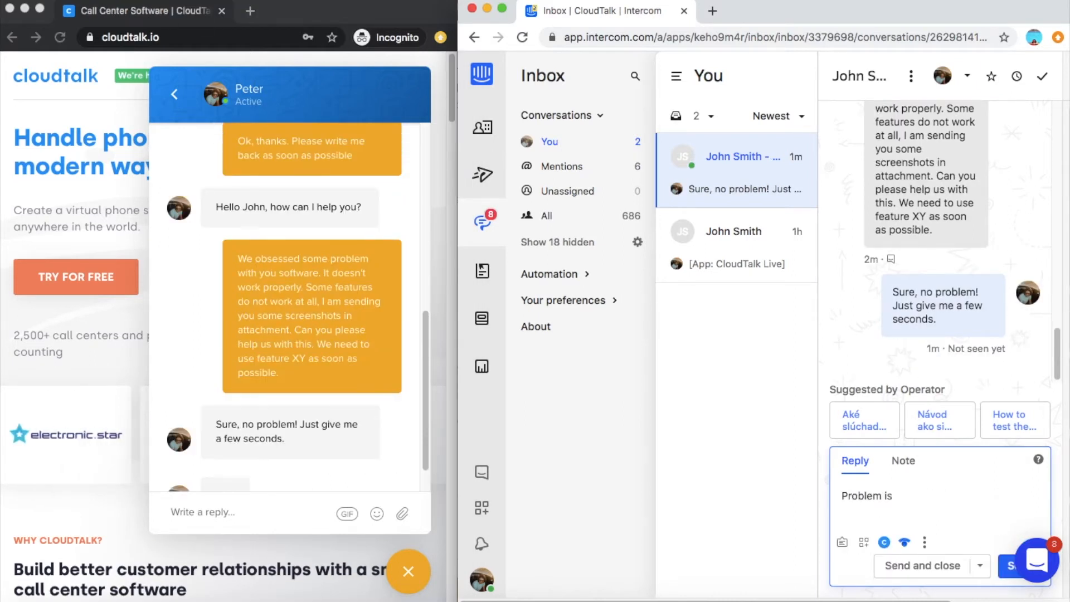
{"action": "type", "text": "little bit complex."}
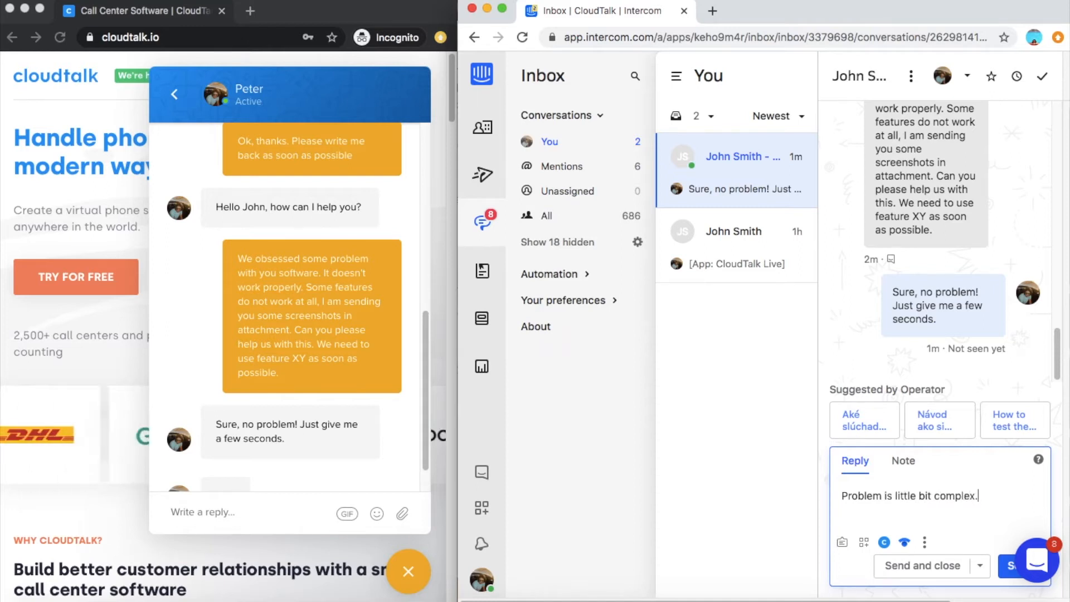
{"action": "type", "text": "Lets have a"}
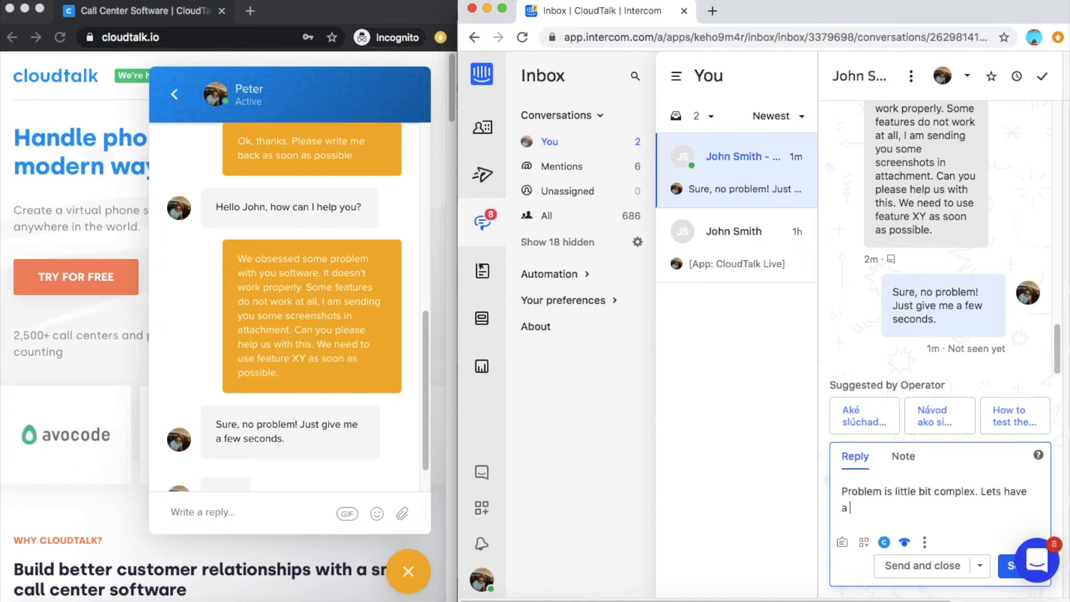
{"action": "type", "text": "call together"}
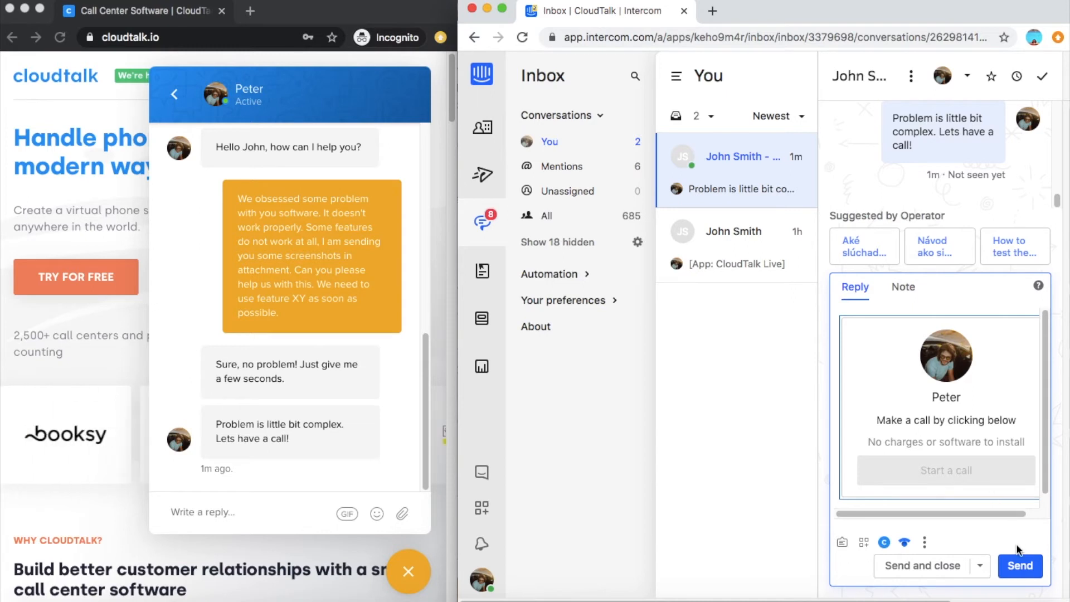
Send the reply with the CloudTalk Live call card to the customer.
{"action": "left_click", "coordinate": [1019, 566]}
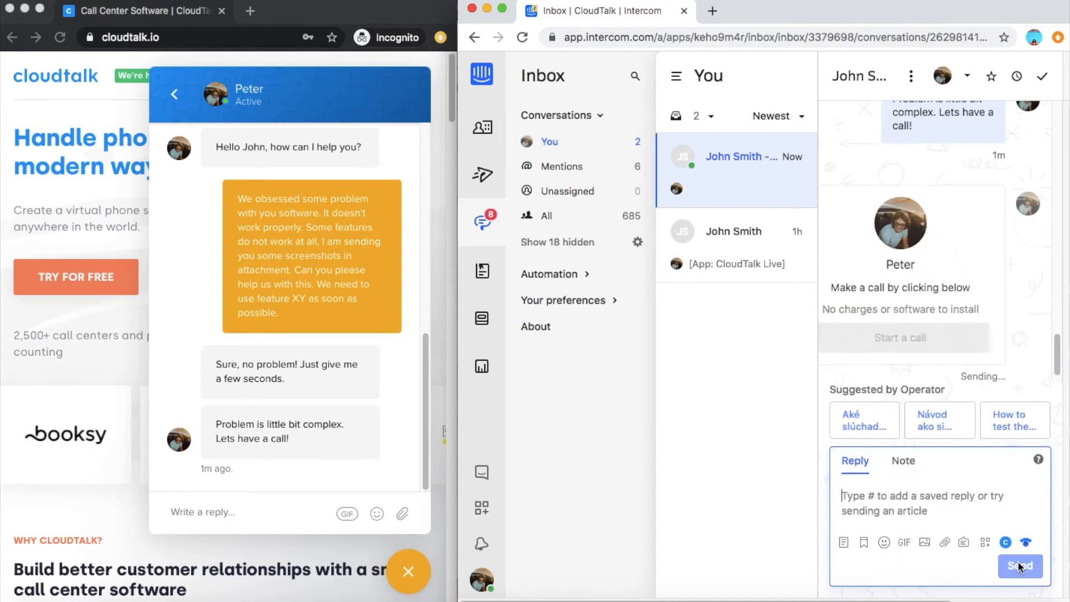
{"action": "left_click", "coordinate": [1019, 567]}
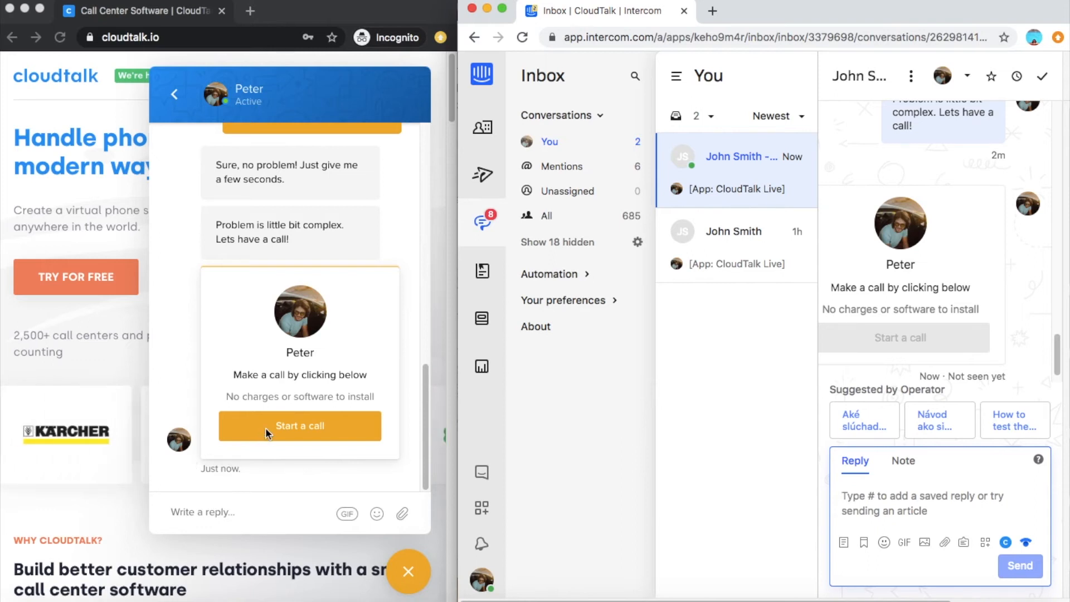
Start the call as the customer, answer it as the agent, then hang up.
{"action": "left_click", "coordinate": [299, 424]}
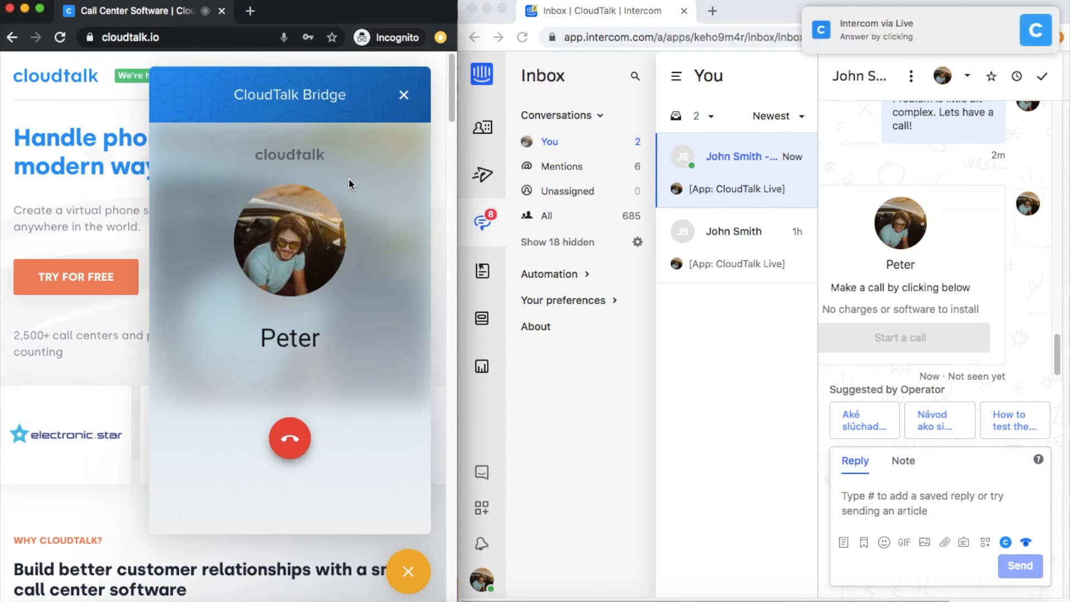
{"action": "mouse_move", "coordinate": [478, 265]}
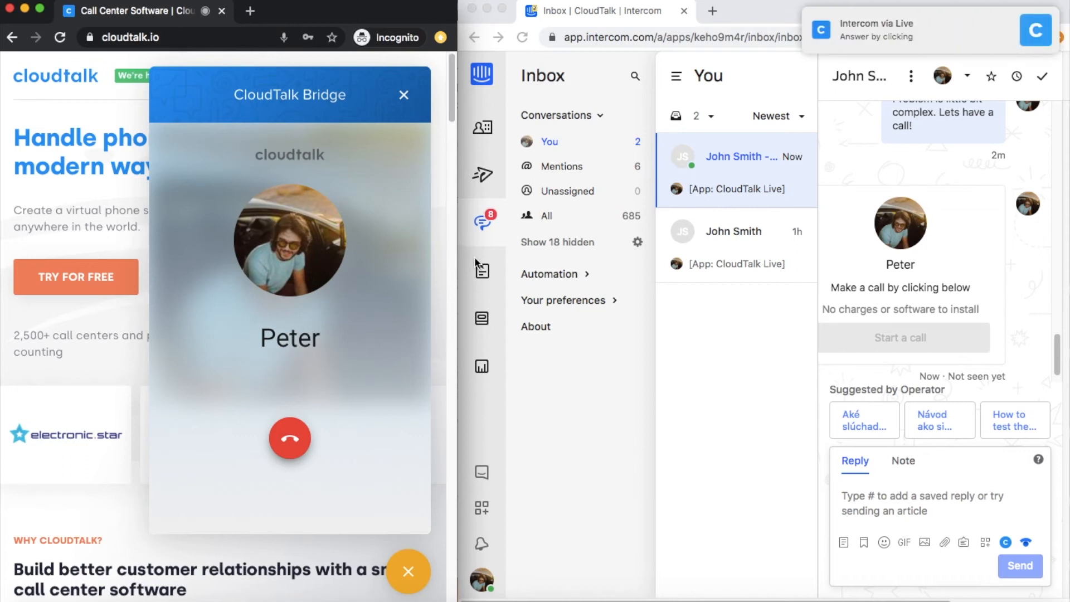
{"action": "left_click", "coordinate": [900, 337]}
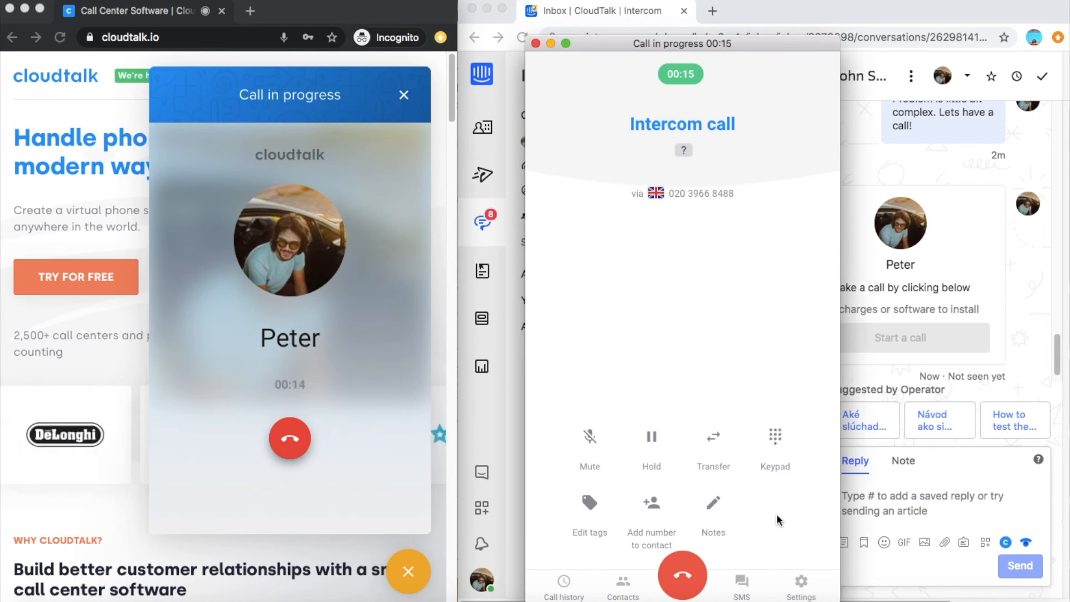
{"action": "left_click", "coordinate": [589, 518]}
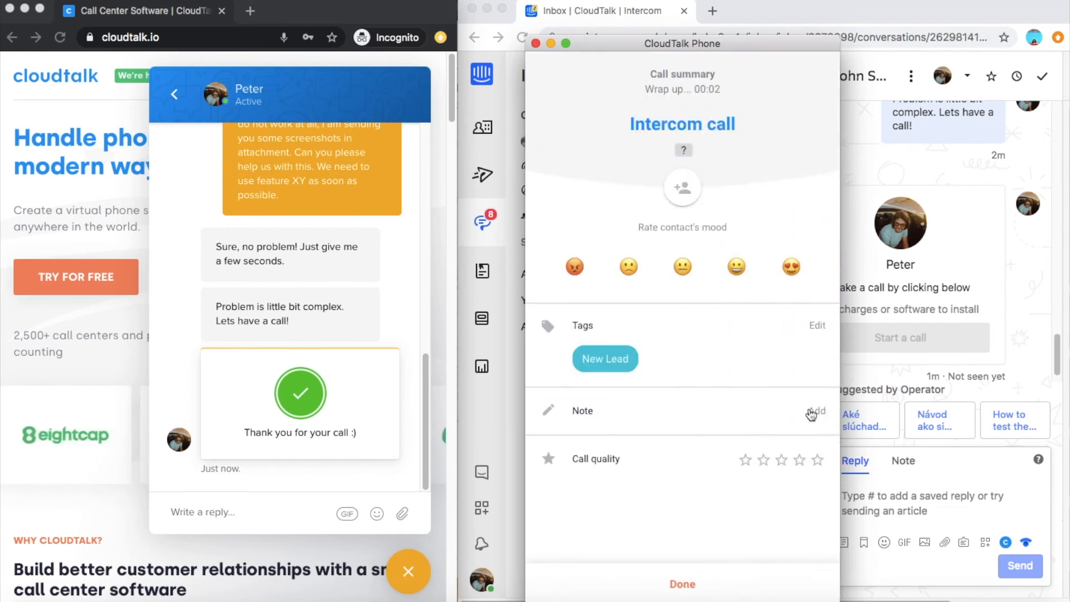
Add the wrap-up note 'Solve issue XY' to the call summary.
{"action": "left_click", "coordinate": [816, 412]}
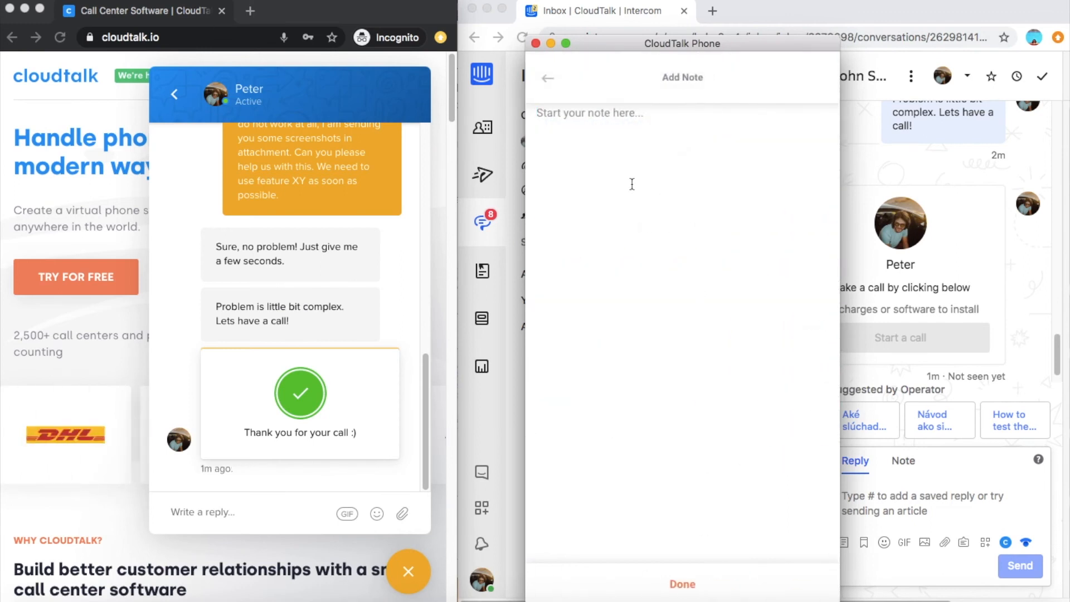
{"action": "type", "text": "Solve issue XY"}
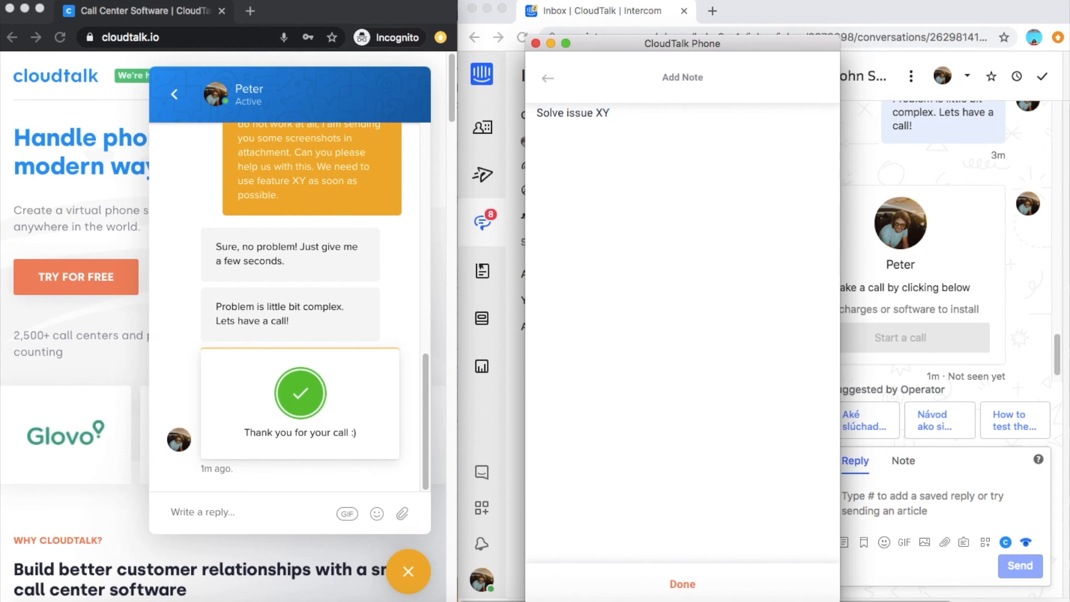